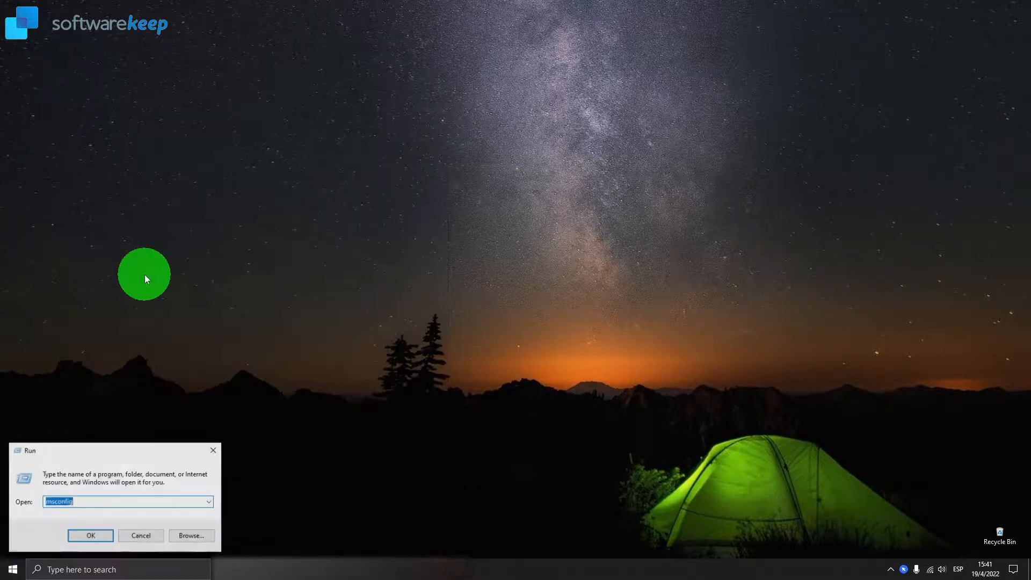
- Launch Registry Editor from the Start menu by searching 'regis'
{"action": "left_click", "coordinate": [209, 502]}
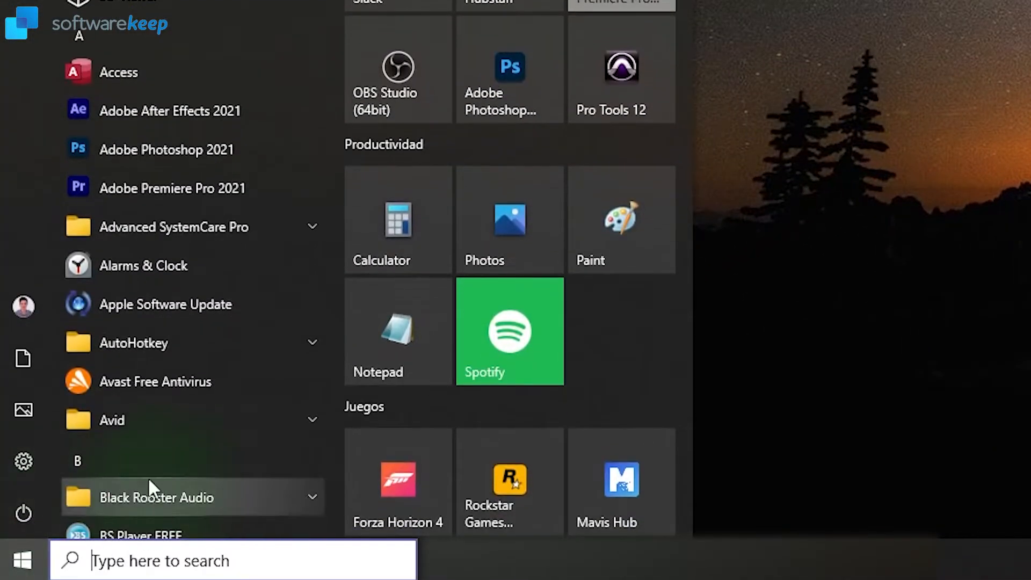
{"action": "type", "text": "regis"}
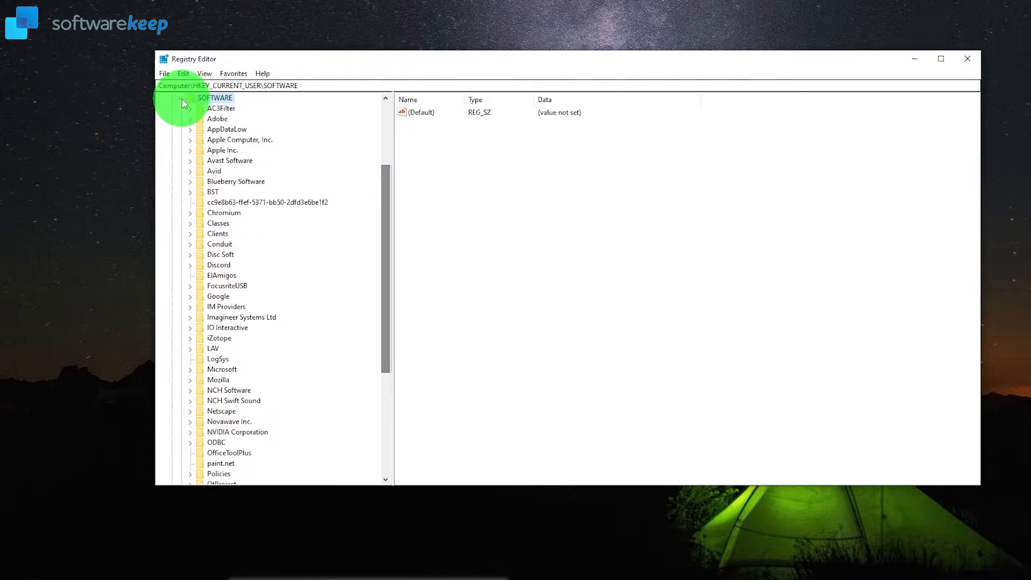
- Expand HKEY_CURRENT_USER\SOFTWARE and scroll its subkeys down to Microsoft
{"action": "left_click", "coordinate": [170, 98]}
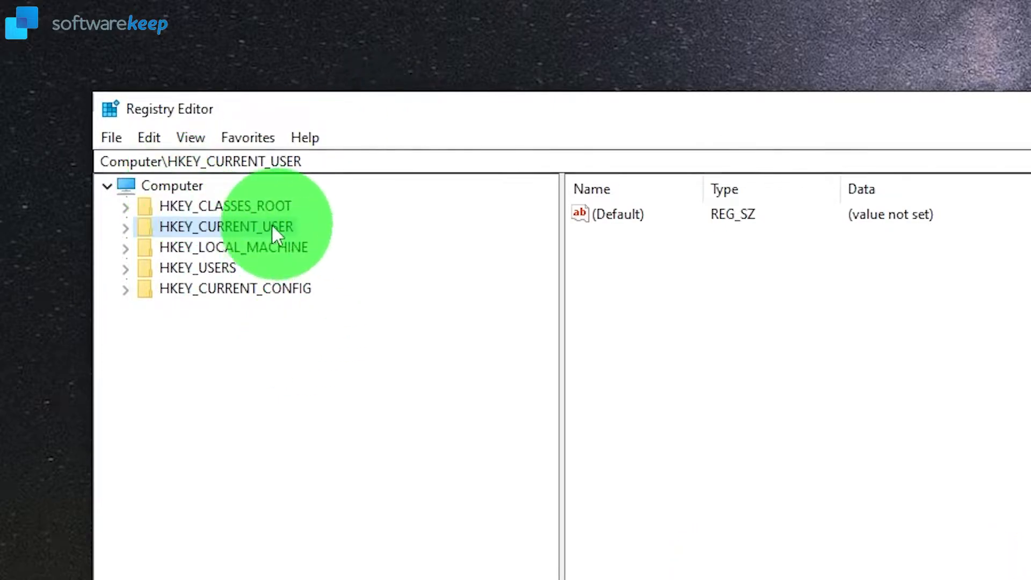
{"action": "left_click", "coordinate": [124, 227]}
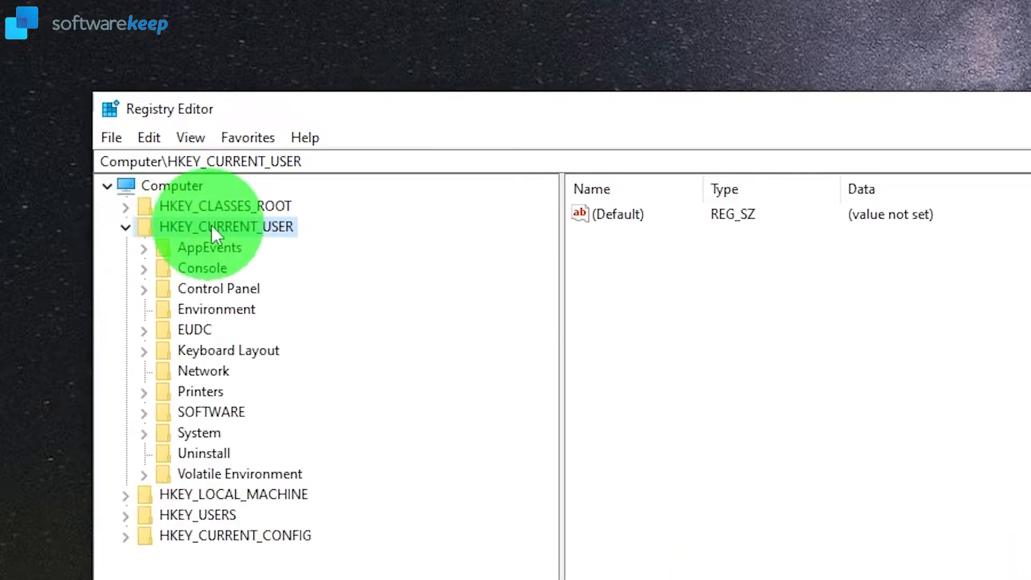
{"action": "mouse_move", "coordinate": [230, 438]}
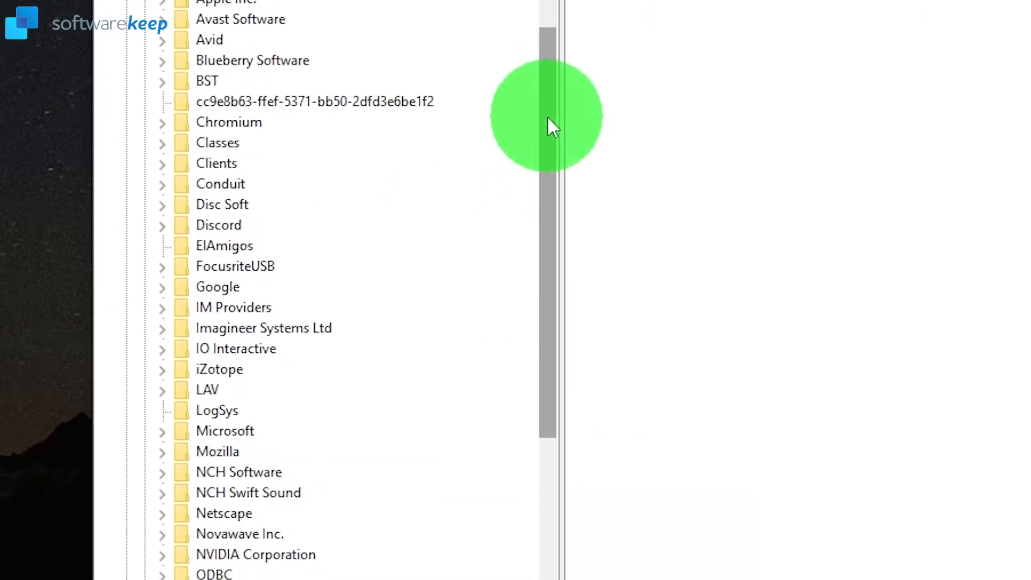
{"action": "scroll", "scroll_direction": "down", "scroll_amount": 3}
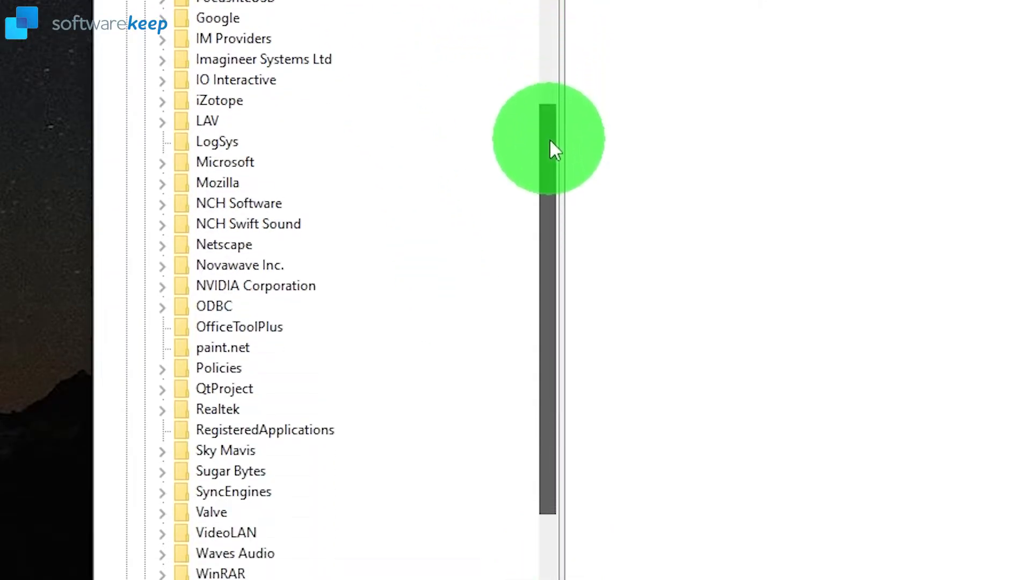
{"action": "left_click_drag", "start_coordinate": [546, 139], "coordinate": [551, 210]}
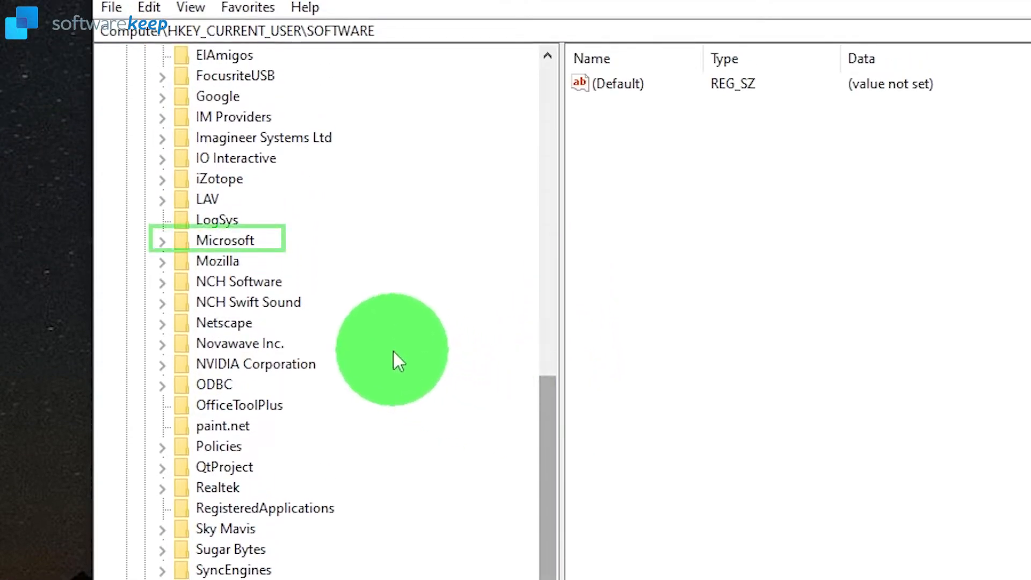
- Expand Microsoft and then its Windows subkey to reveal Explorer
{"action": "left_click", "coordinate": [224, 240]}
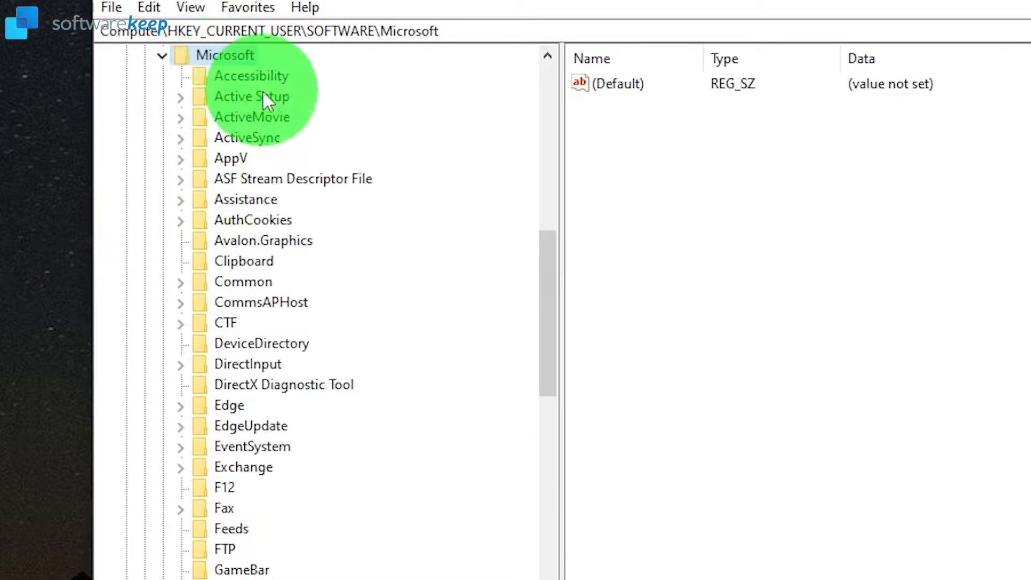
{"action": "scroll", "scroll_direction": "down", "scroll_amount": 3}
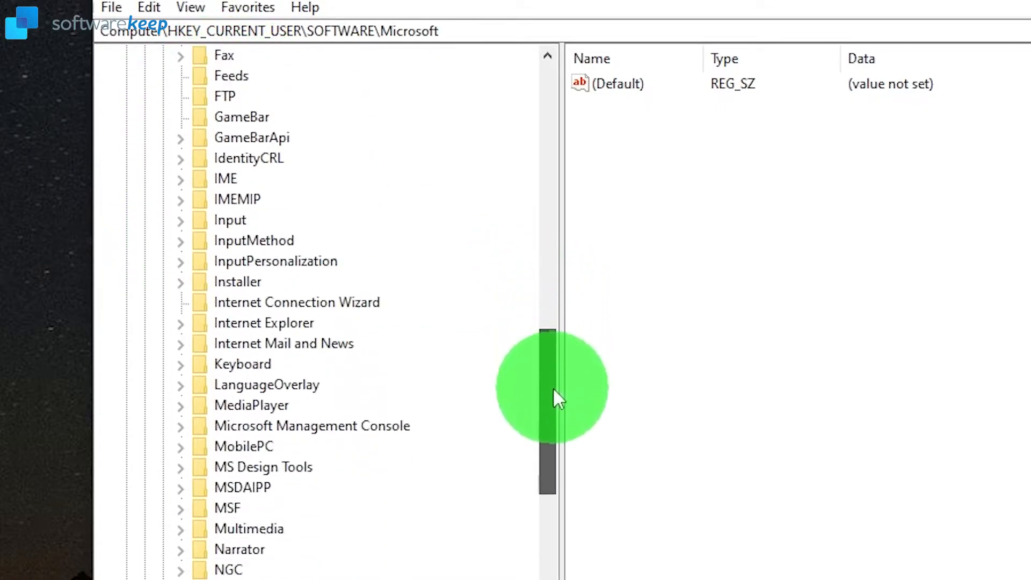
{"action": "scroll", "scroll_direction": "down", "scroll_amount": 3}
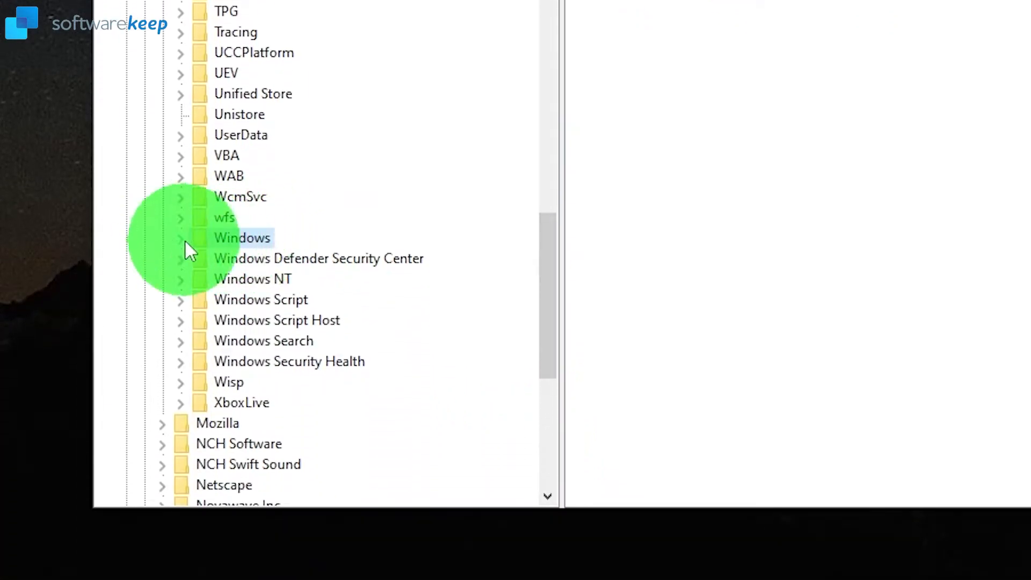
{"action": "left_click", "coordinate": [181, 237]}
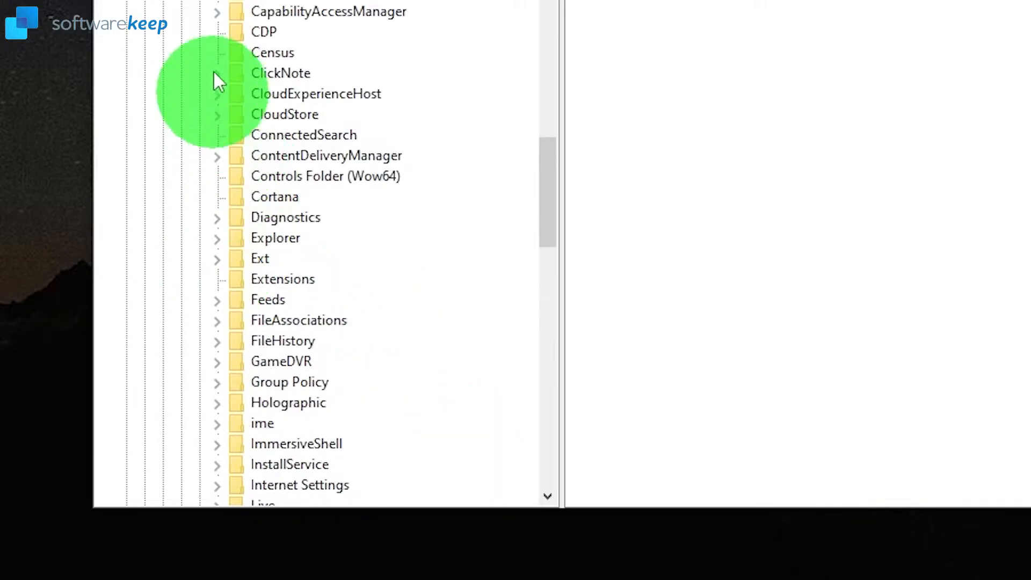
- Expand Explorer and select RunMRU, showing values a, b, c (dxdiag, cmd, msconfig)
{"action": "left_click", "coordinate": [275, 237]}
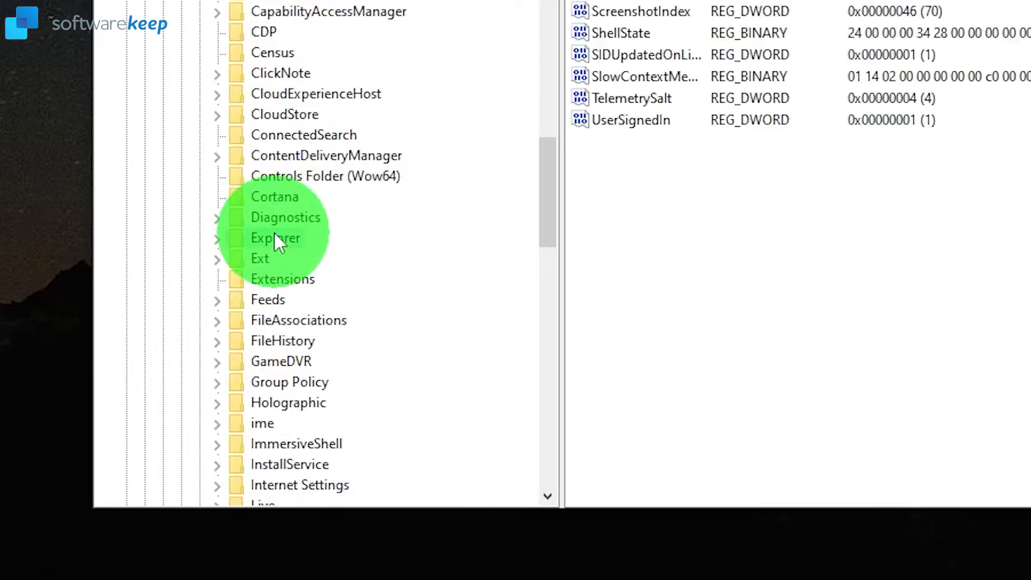
{"action": "scroll", "scroll_direction": "down", "scroll_amount": 3}
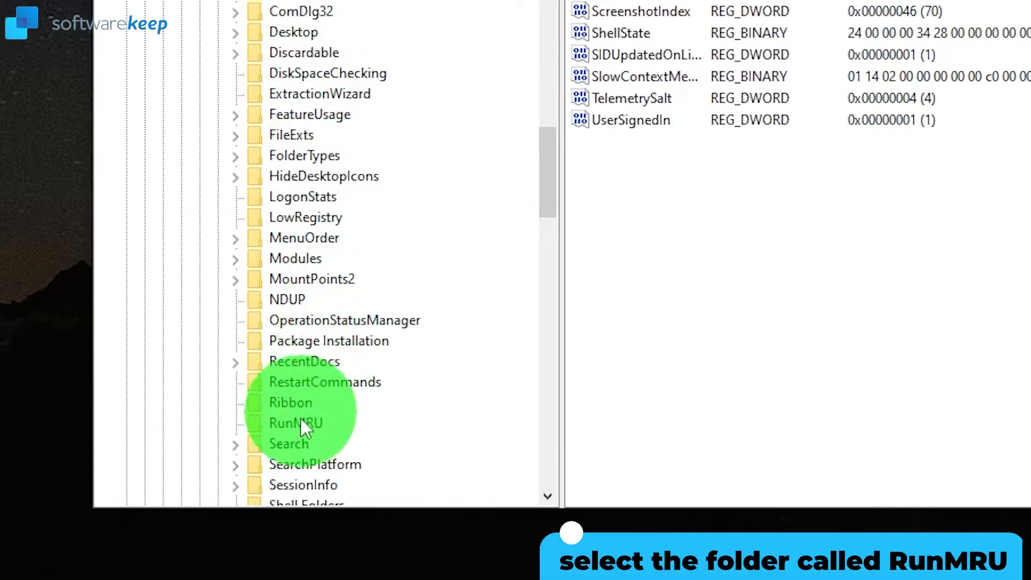
{"action": "left_click", "coordinate": [296, 423]}
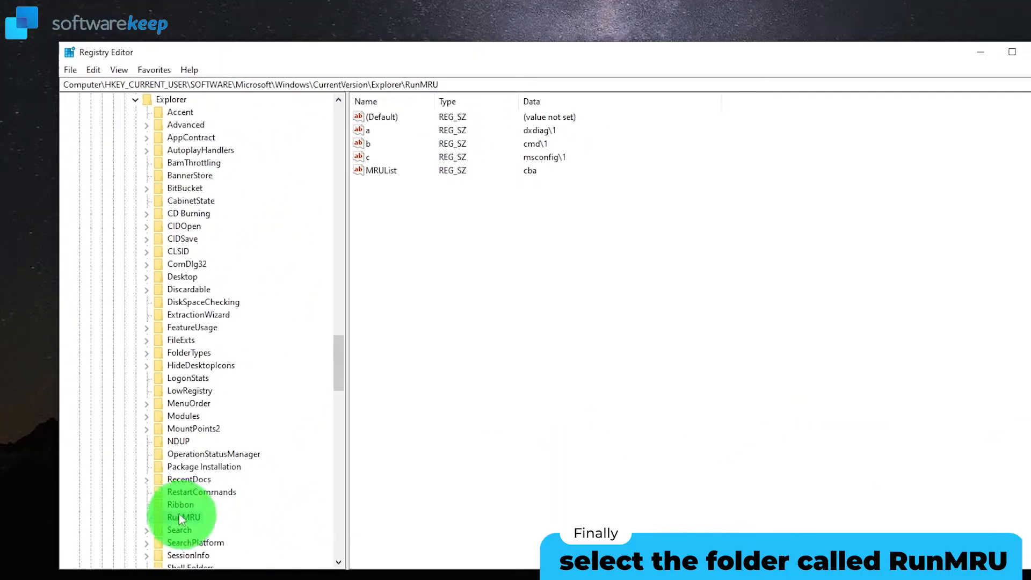
{"action": "scroll", "scroll_direction": "down", "scroll_amount": 3}
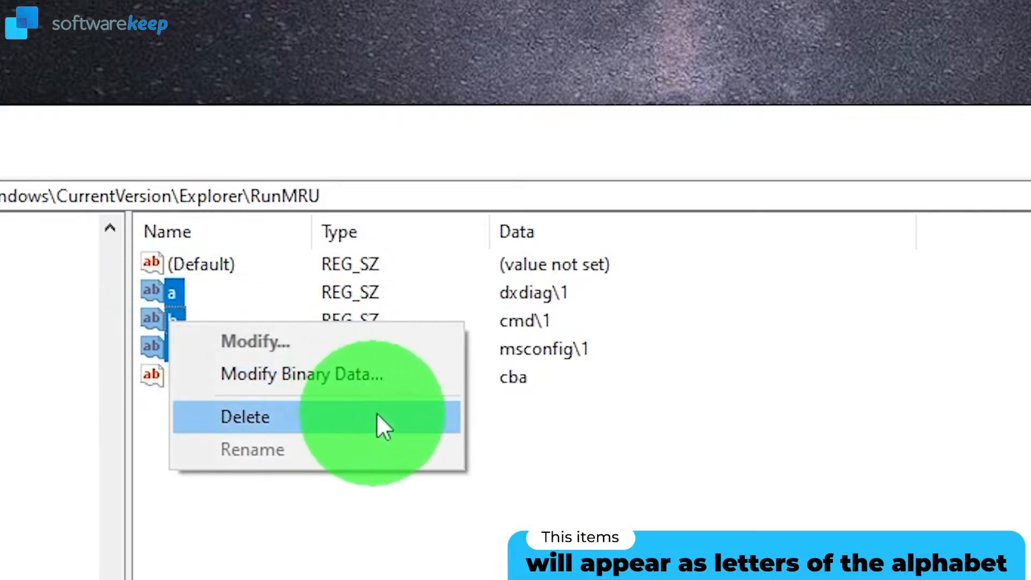
{"action": "mouse_move", "coordinate": [432, 436]}
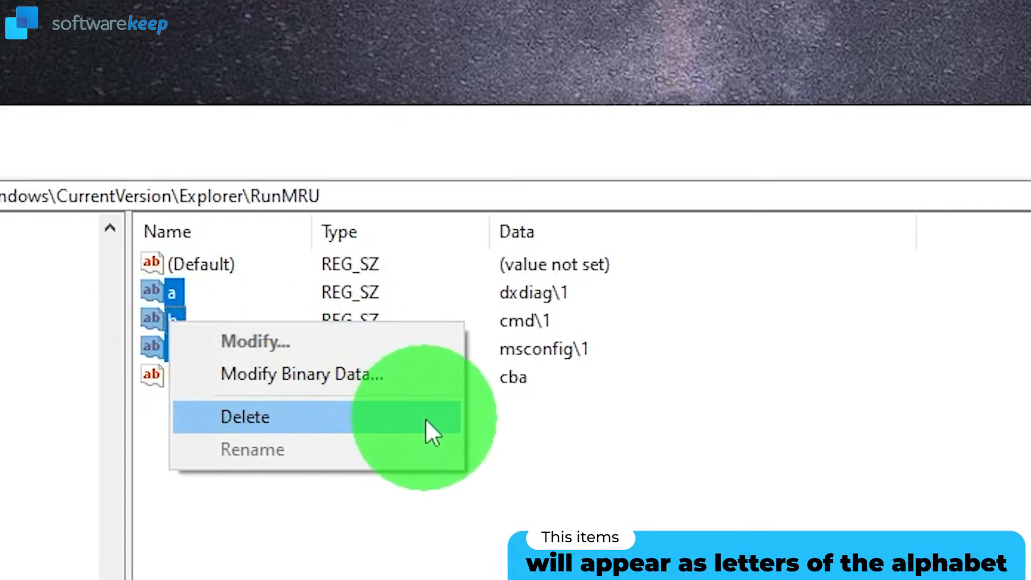
- Delete values a, b and c from RunMRU, leaving only Default and MRUList
{"action": "left_click", "coordinate": [245, 416]}
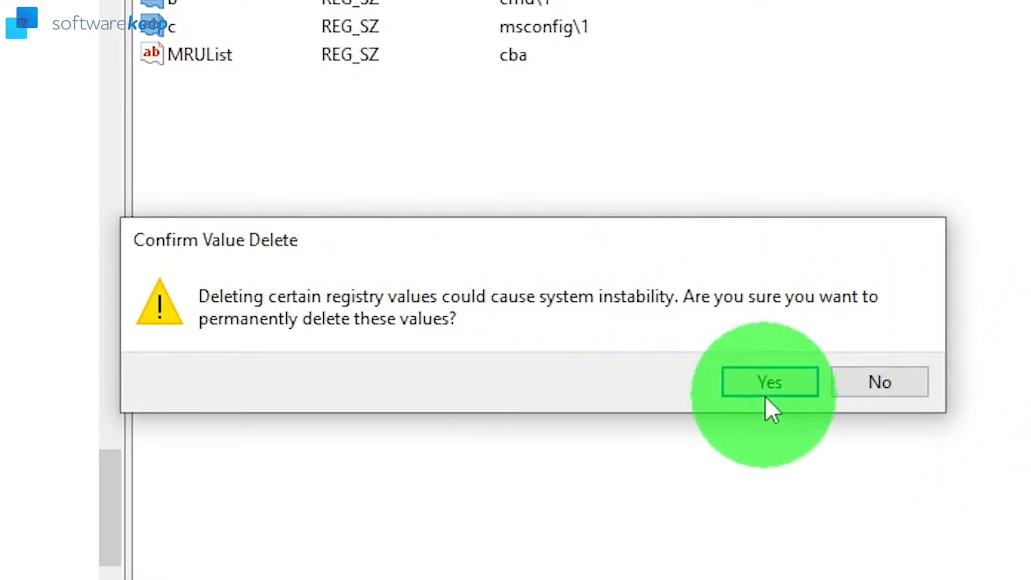
{"action": "left_click", "coordinate": [769, 382]}
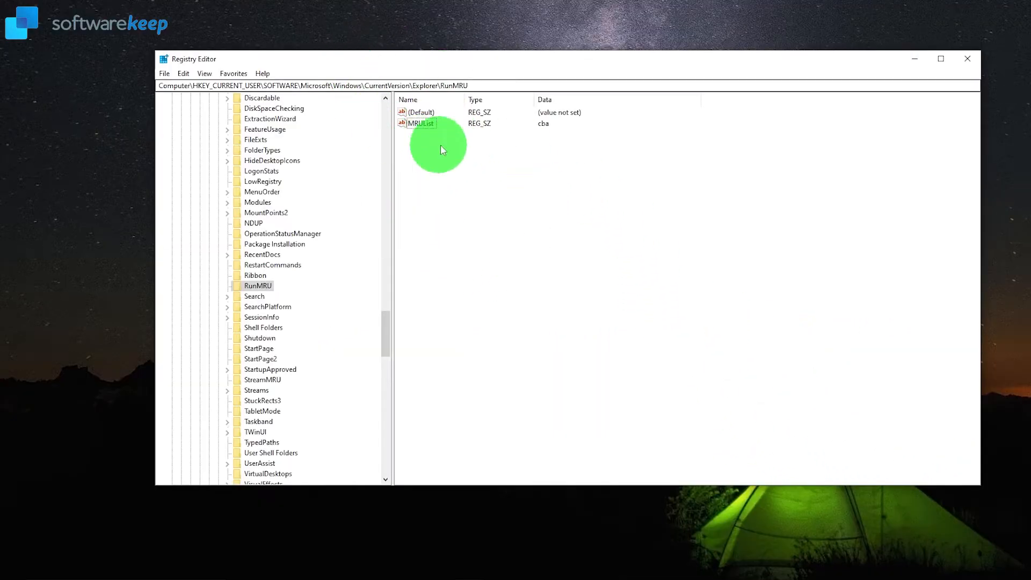
- Launch Run from Start search to confirm its command history is empty
{"action": "type", "text": "run"}
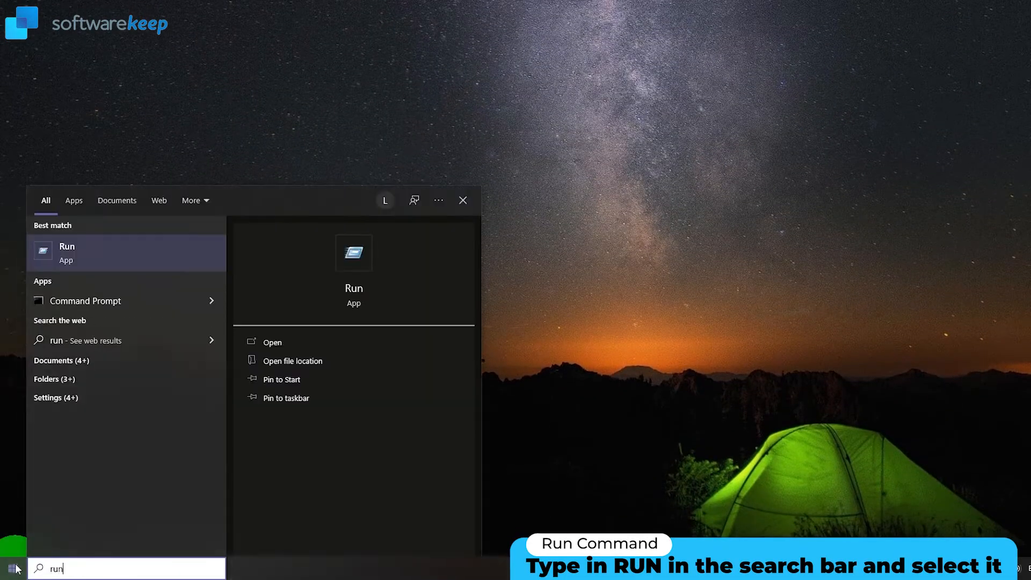
{"action": "left_click", "coordinate": [67, 252]}
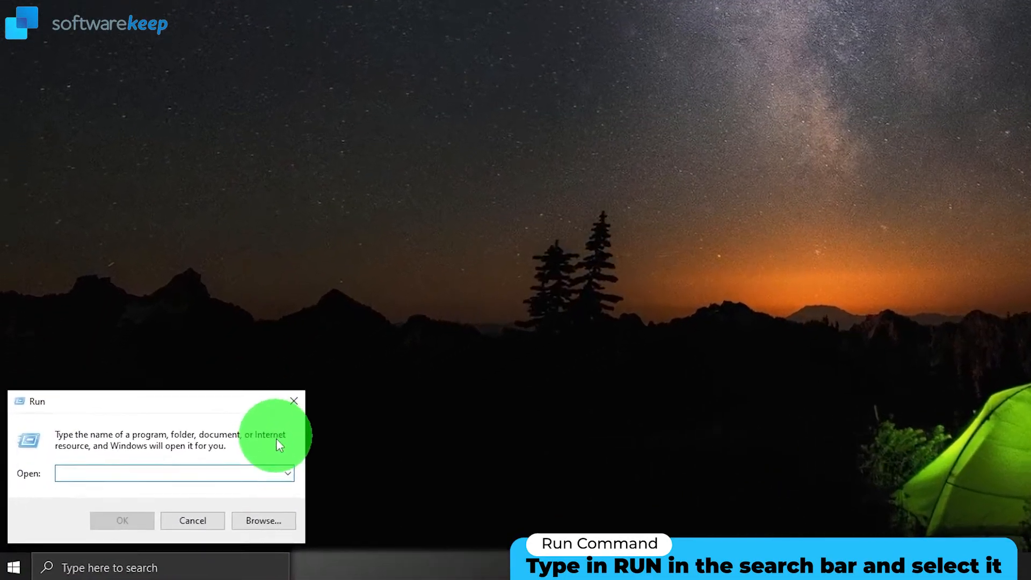